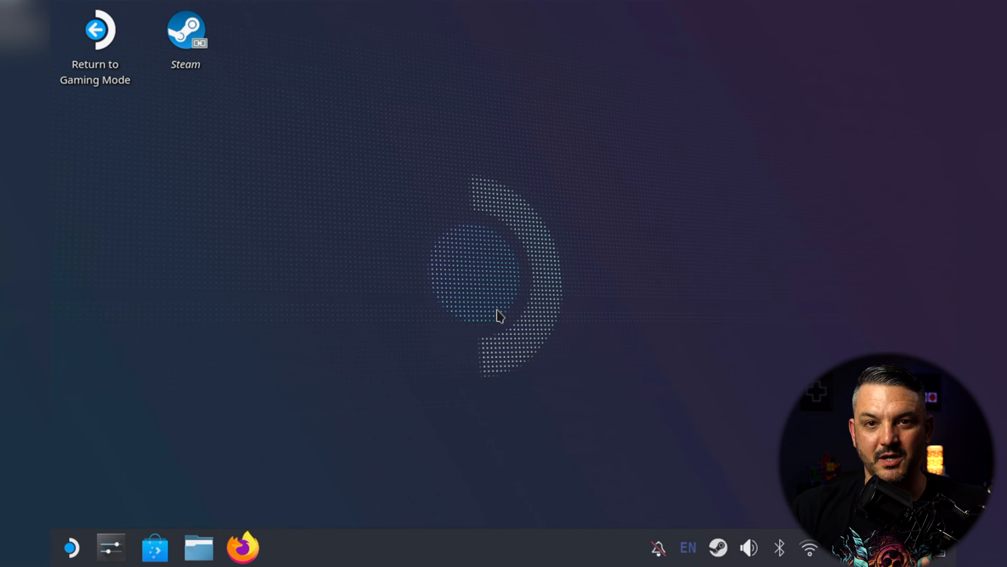
mouse_move(681, 506)
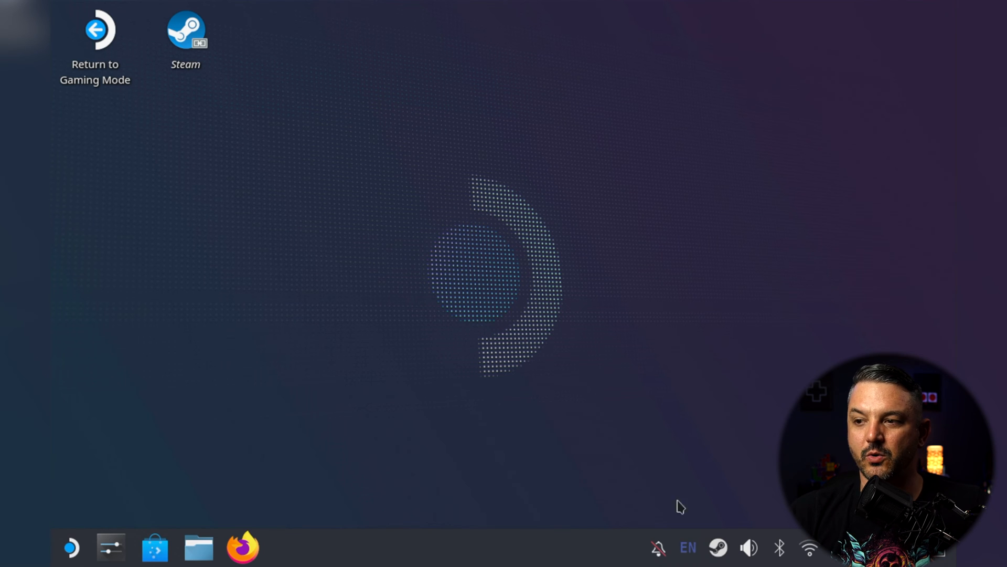
Step: Exit Steam from its system tray icon
right_click(718, 547)
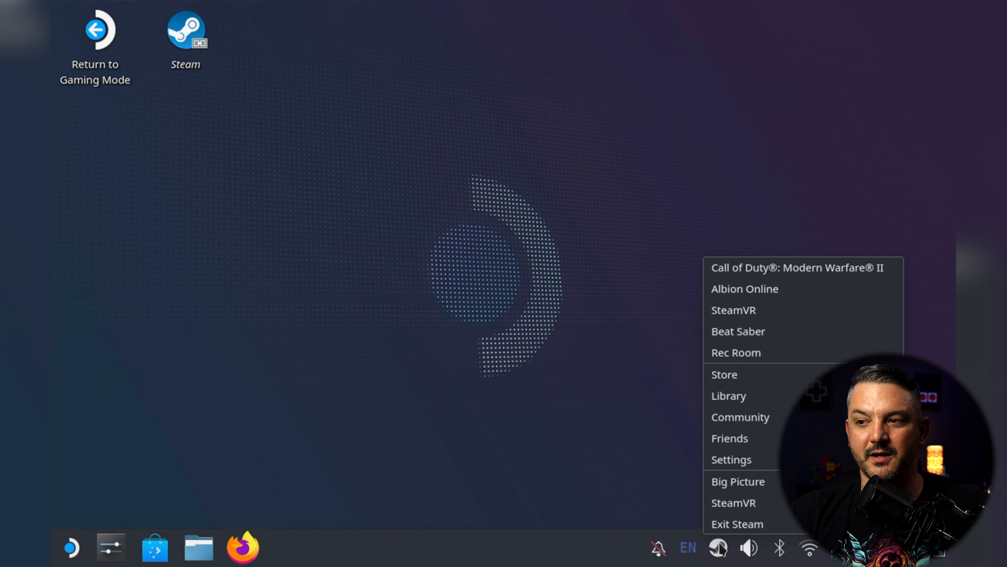
click(544, 371)
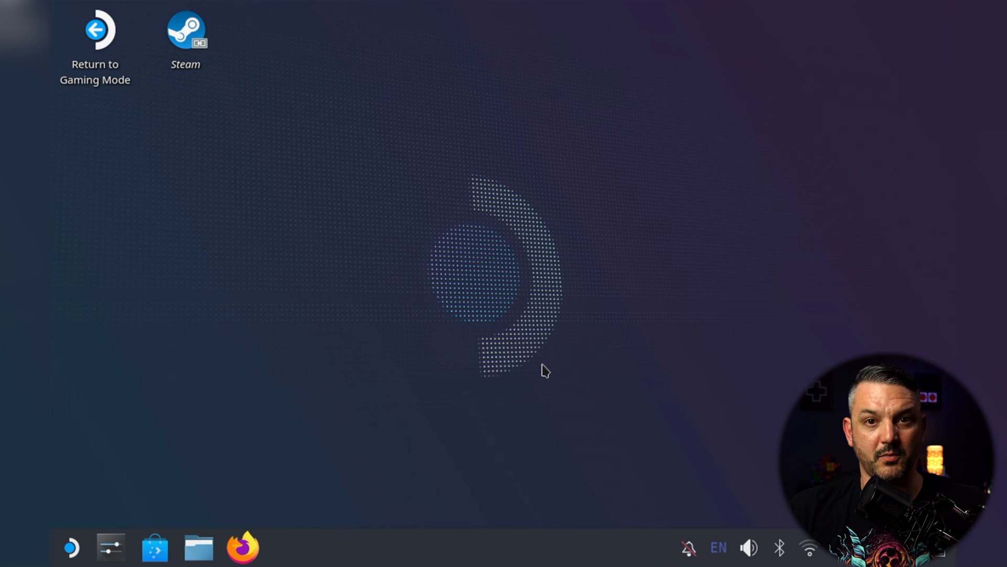
mouse_move(489, 311)
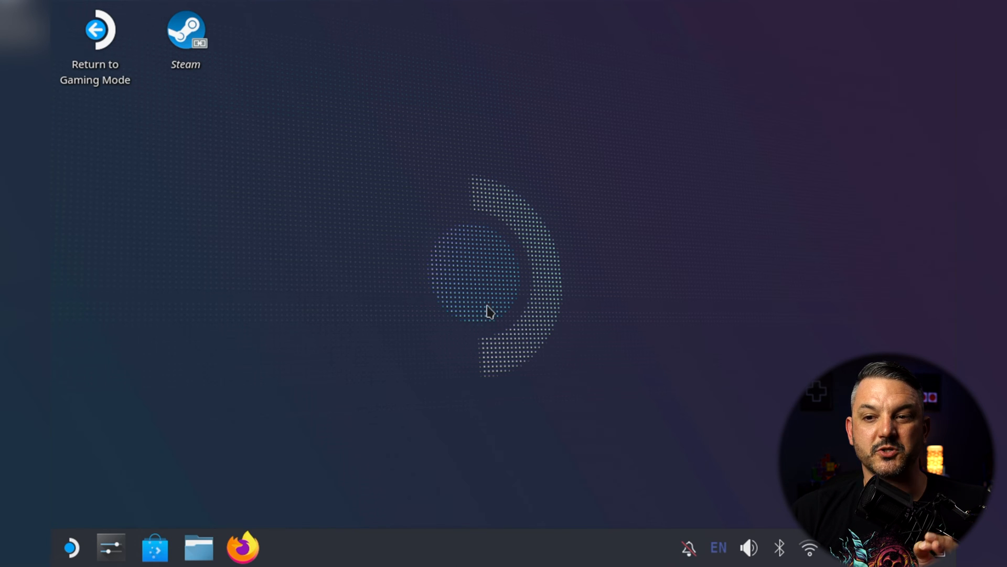
mouse_move(154, 547)
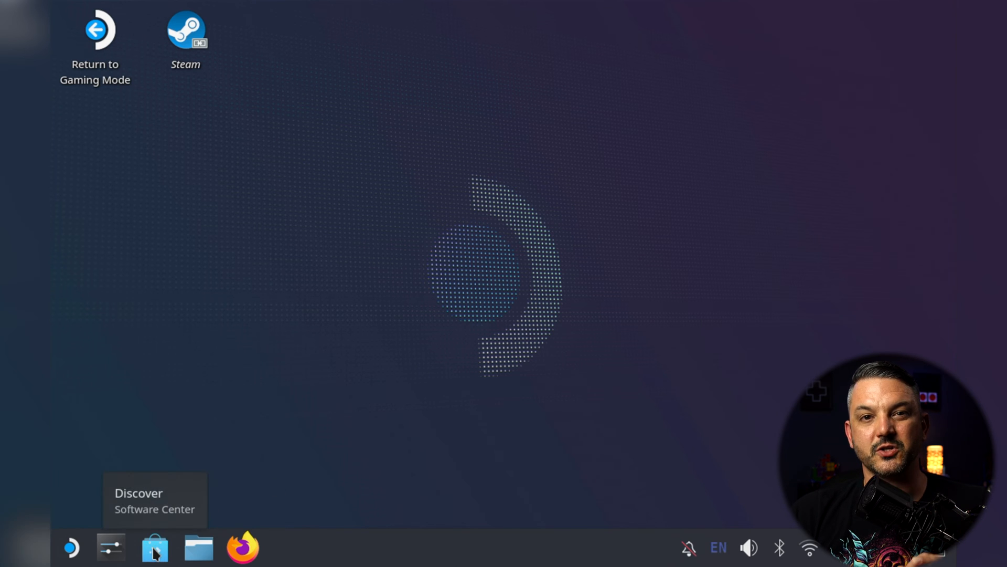
Step: Install ProtonUp-Qt from Discover by searching 'protonup', then close Discover
click(154, 547)
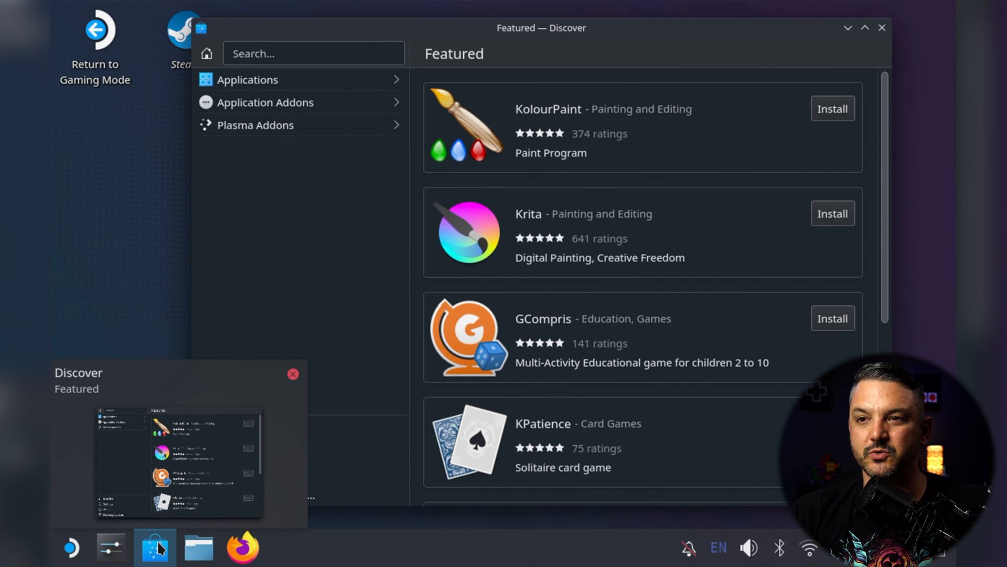
click(314, 53)
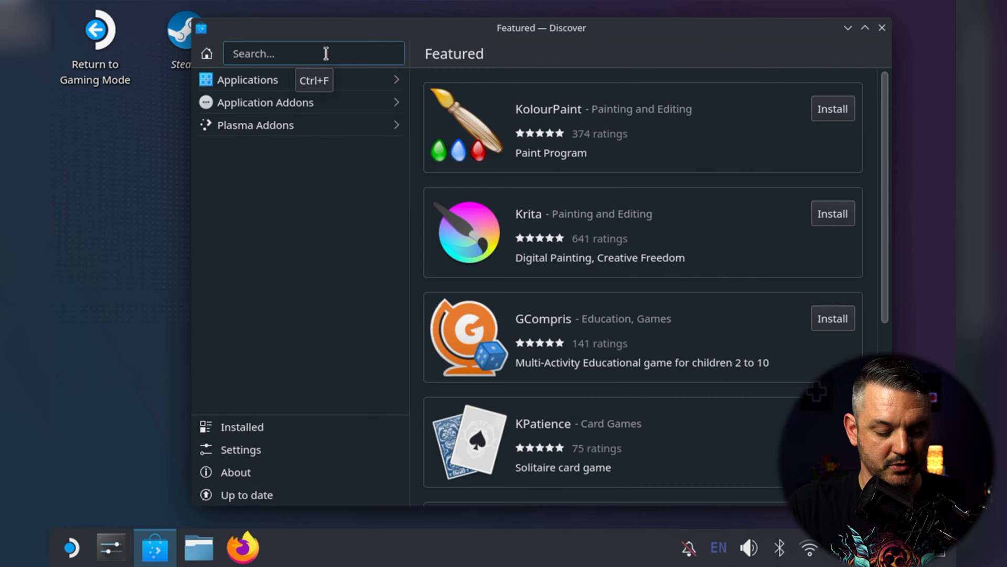
text(protonup)
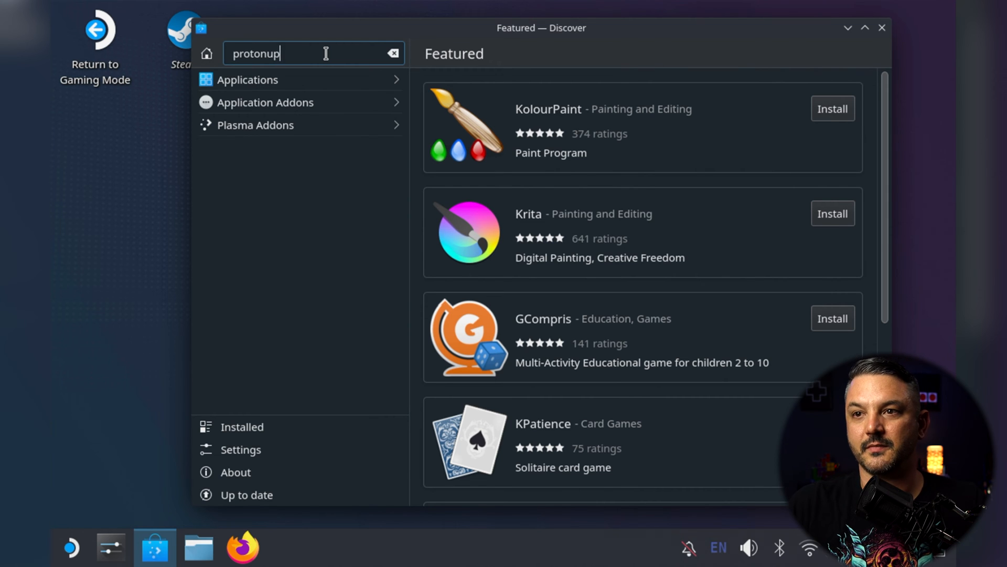
key(Return)
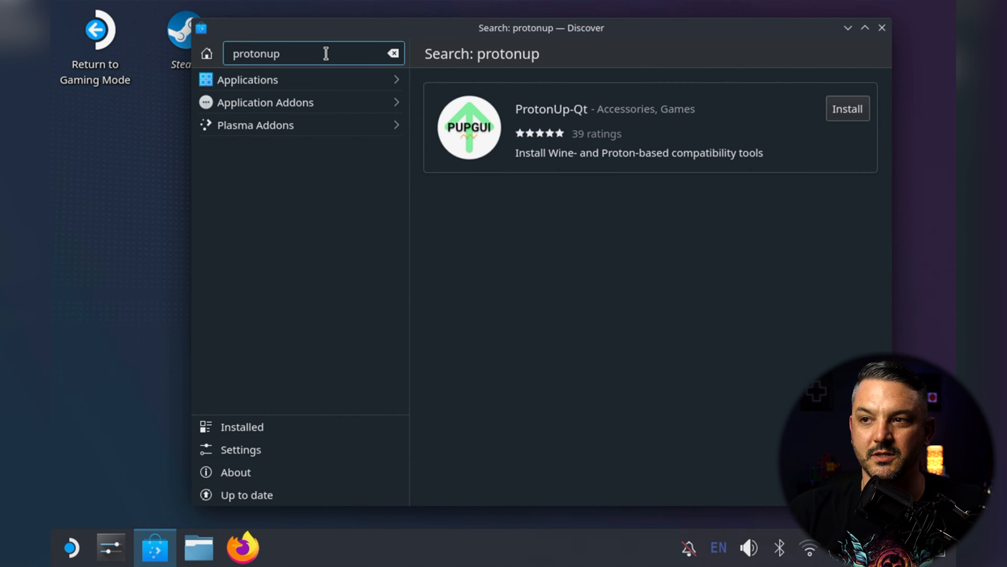
click(847, 108)
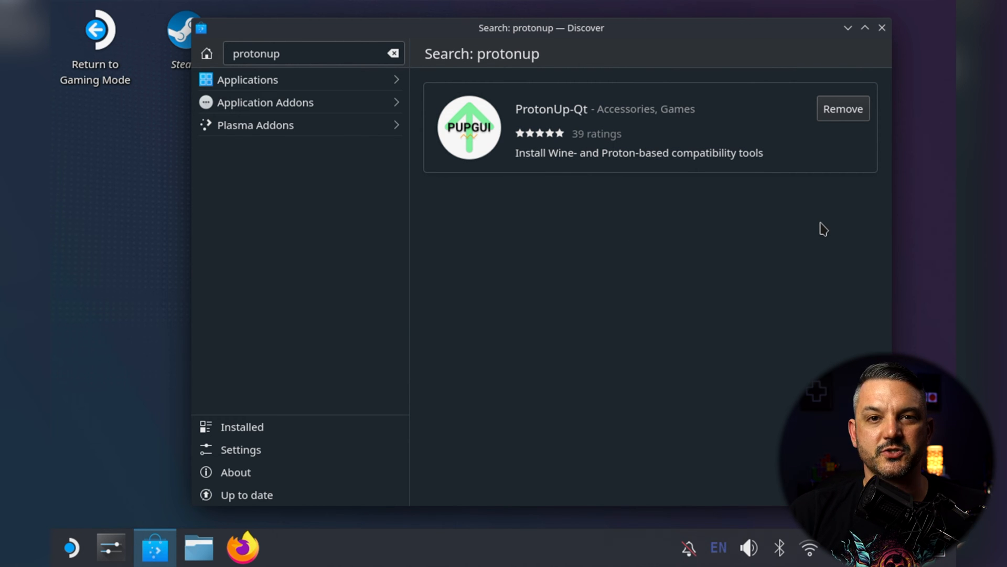
mouse_move(867, 17)
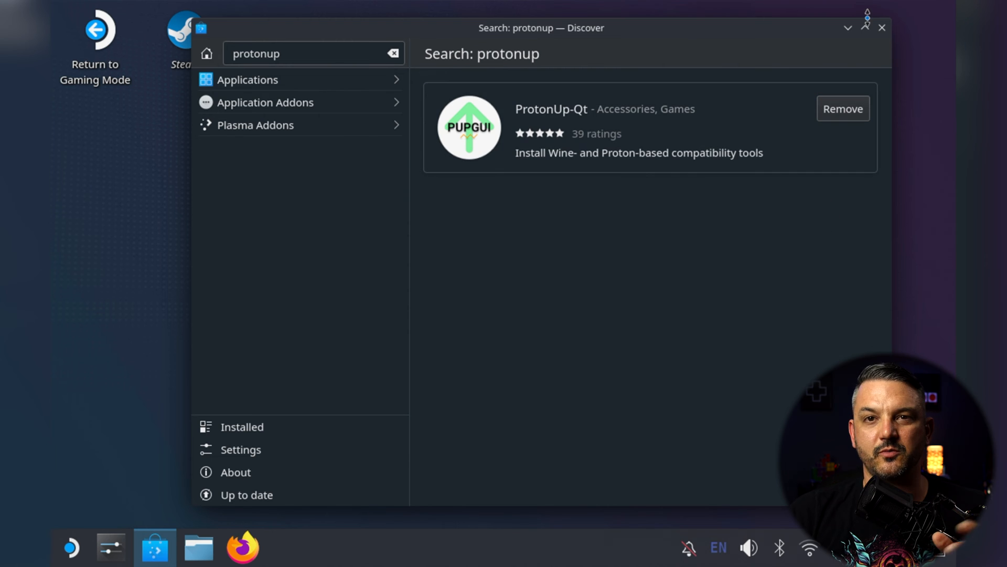
click(882, 27)
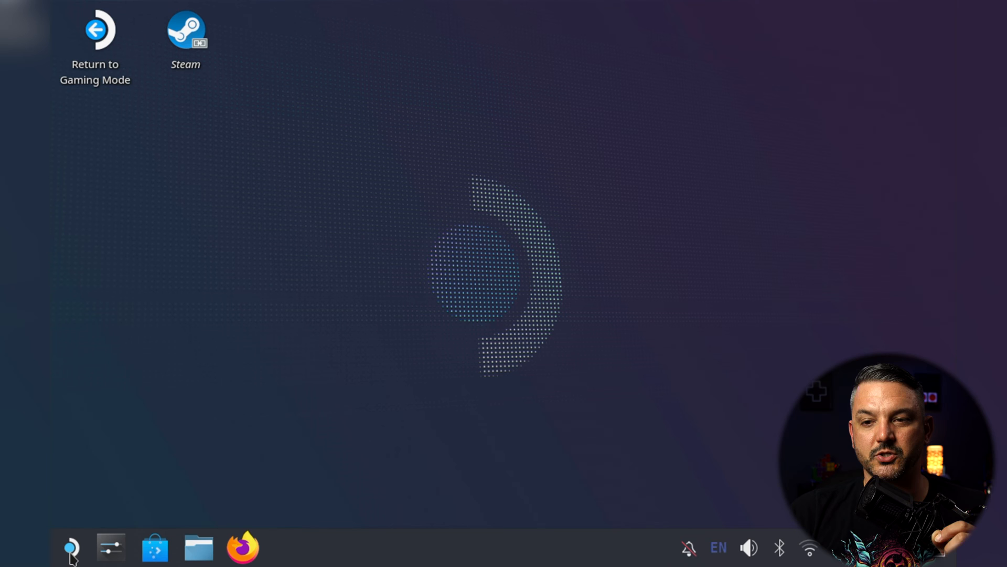
Step: Launch ProtonUp-Qt by searching 'proto' in the application launcher
click(71, 547)
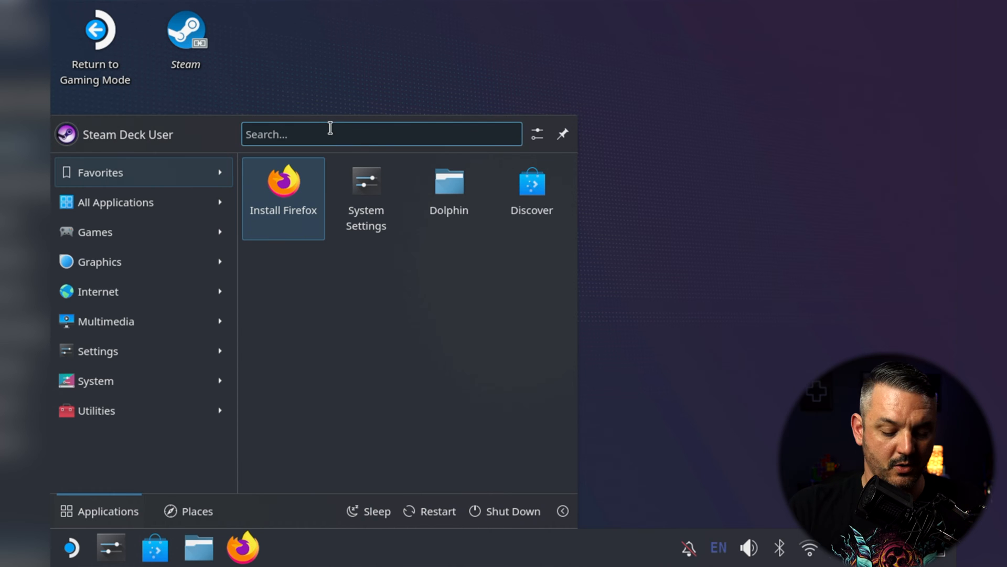
text(proto)
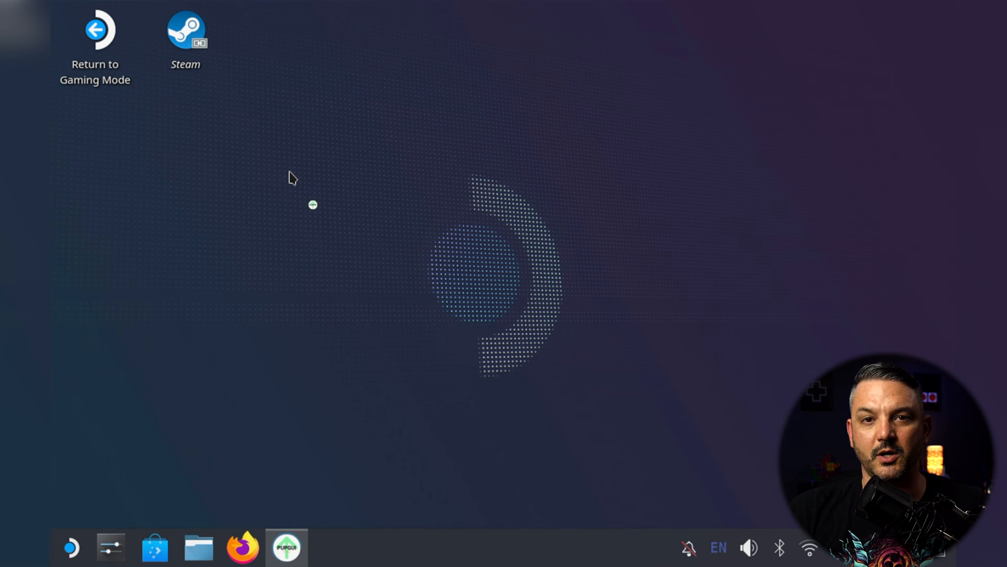
mouse_move(287, 167)
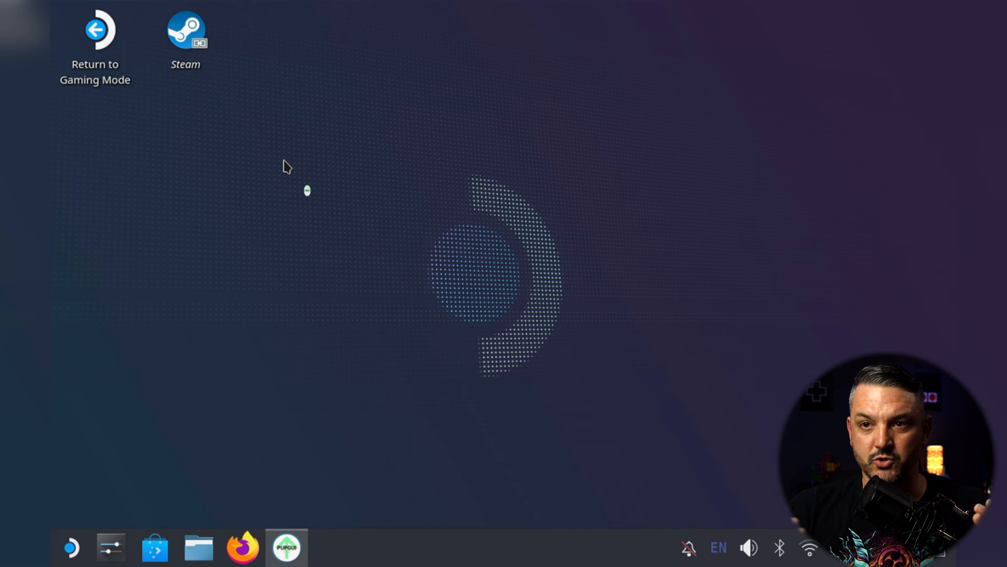
click(286, 547)
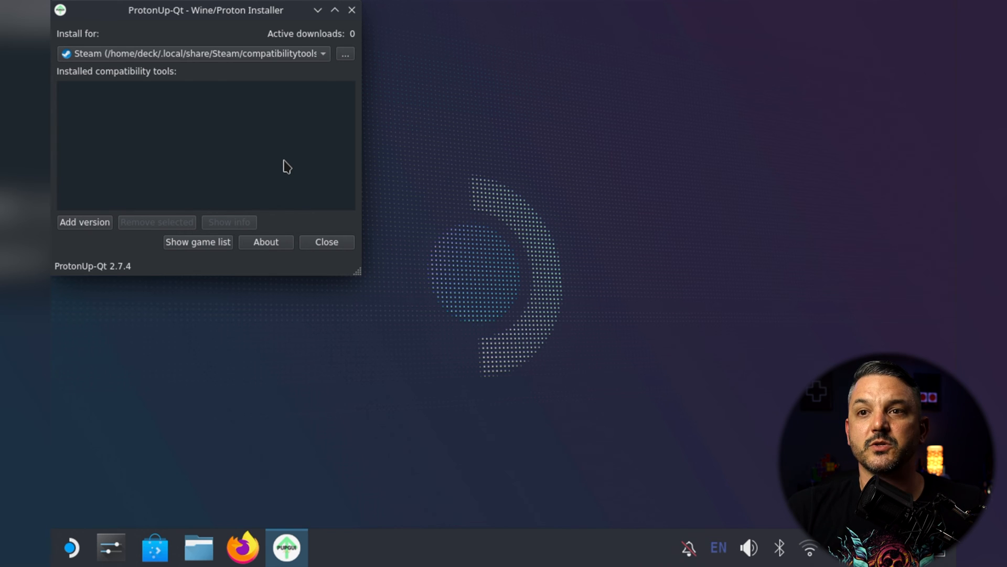
mouse_move(313, 63)
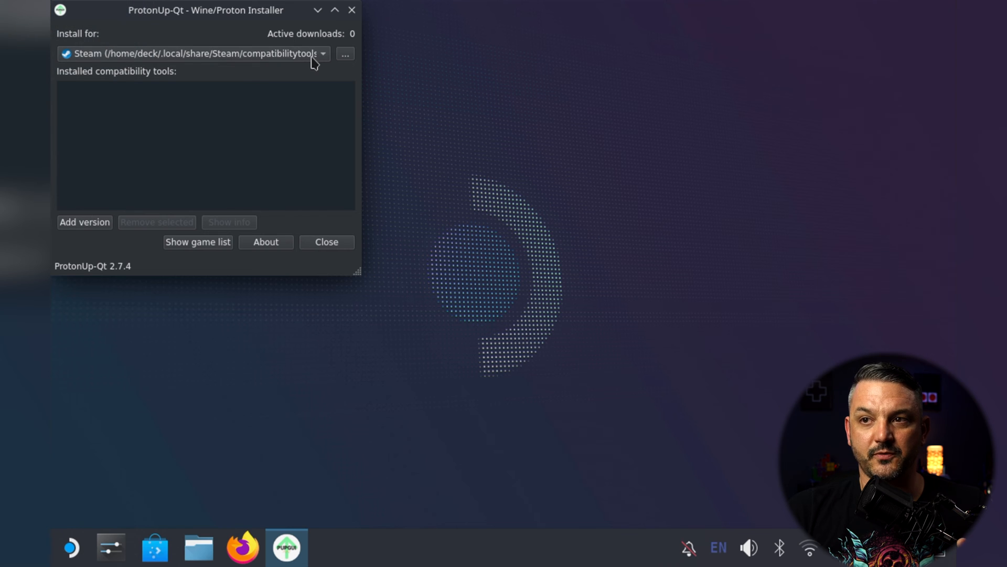
mouse_move(324, 58)
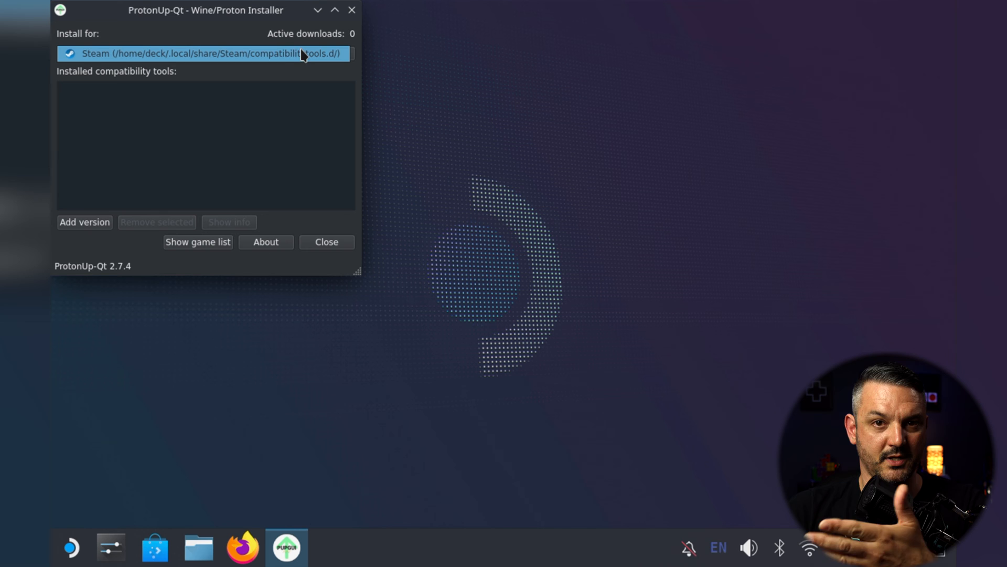
mouse_move(267, 58)
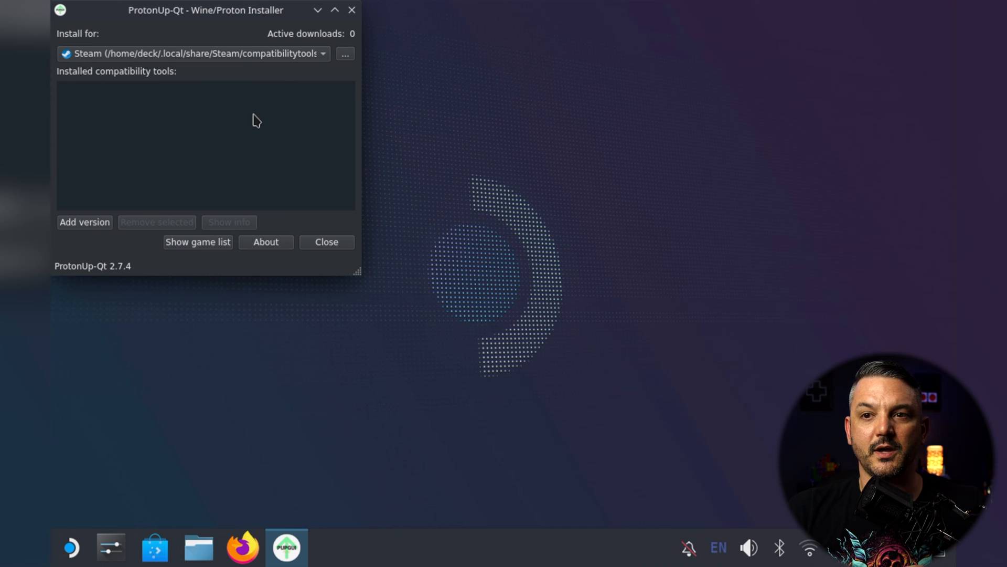
Step: Add and install GE-Proton version GE-Proton7-40 for Steam
click(84, 221)
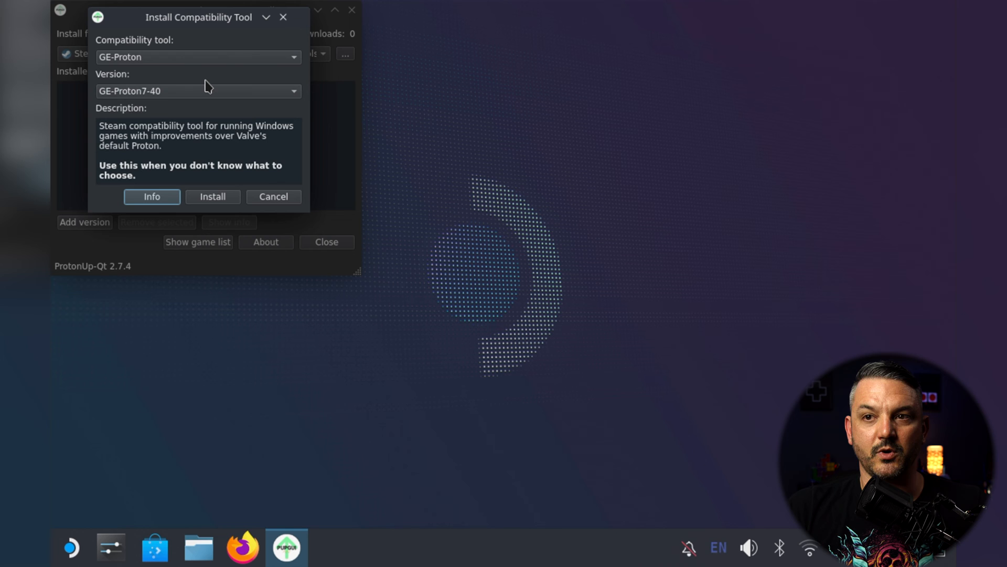
mouse_move(143, 103)
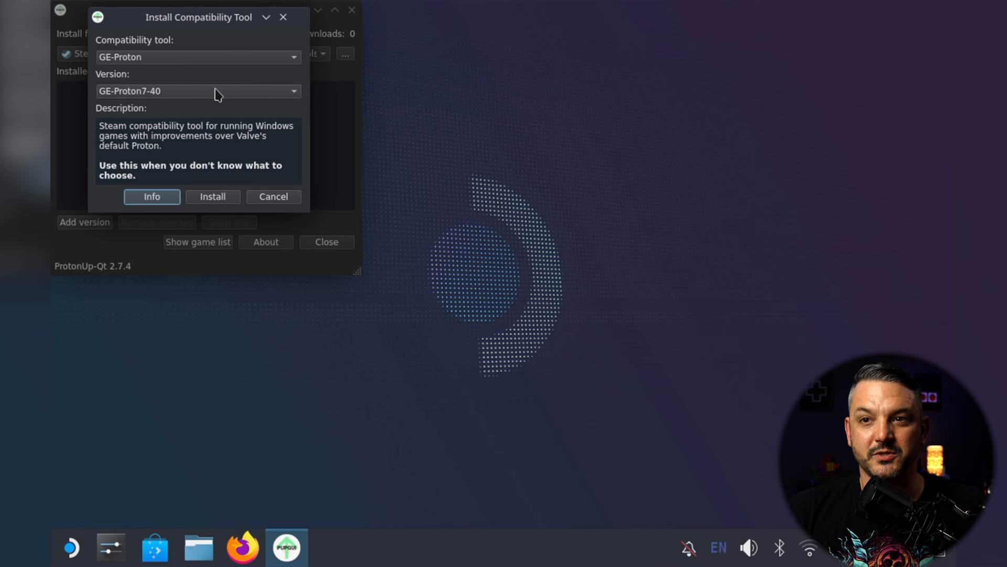
mouse_move(185, 97)
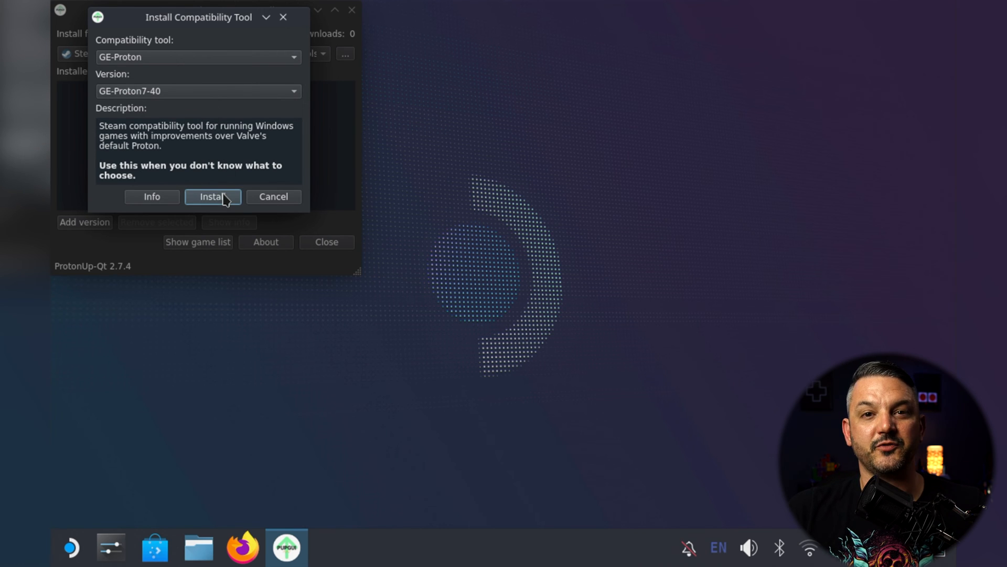
click(212, 196)
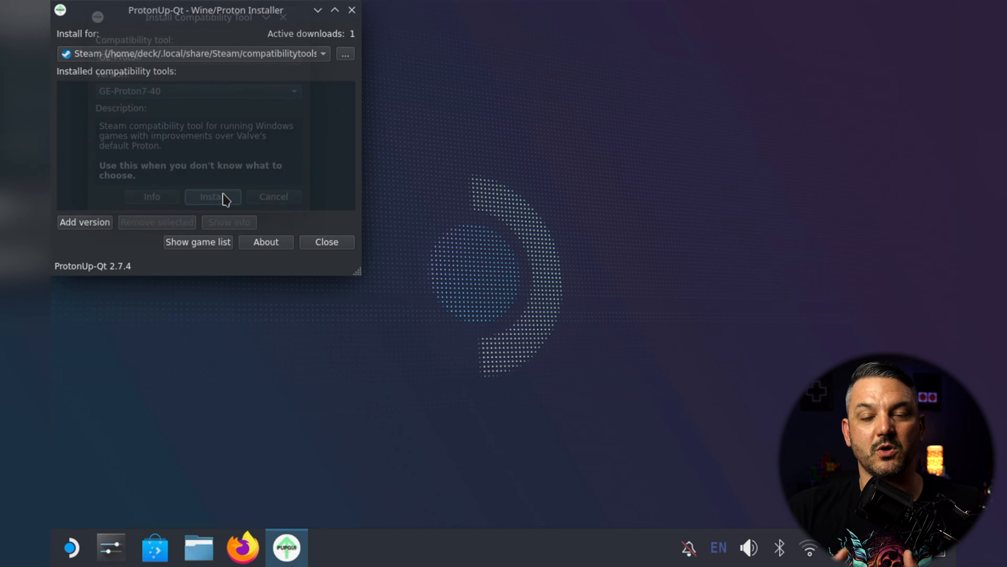
click(212, 197)
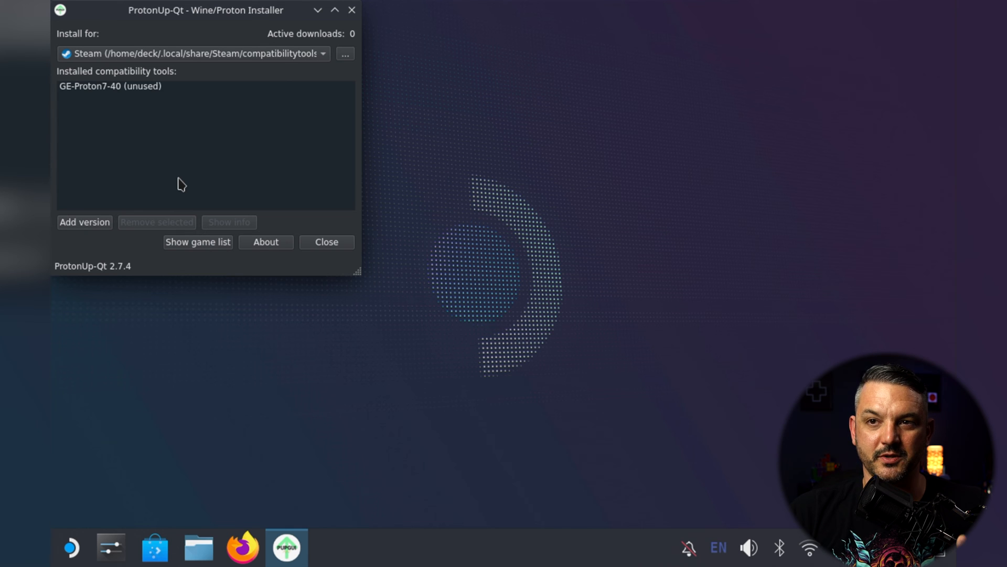
mouse_move(186, 179)
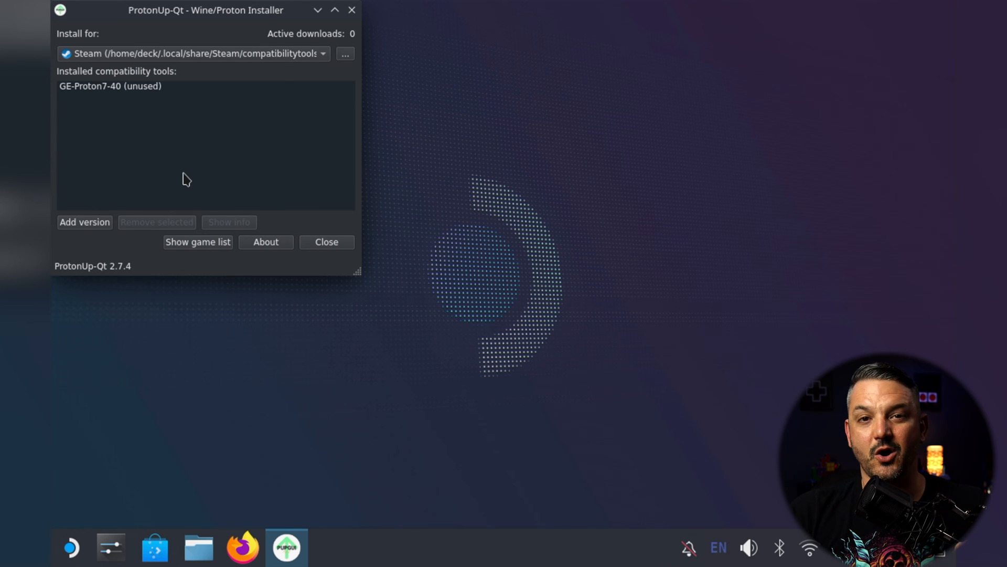
mouse_move(346, 243)
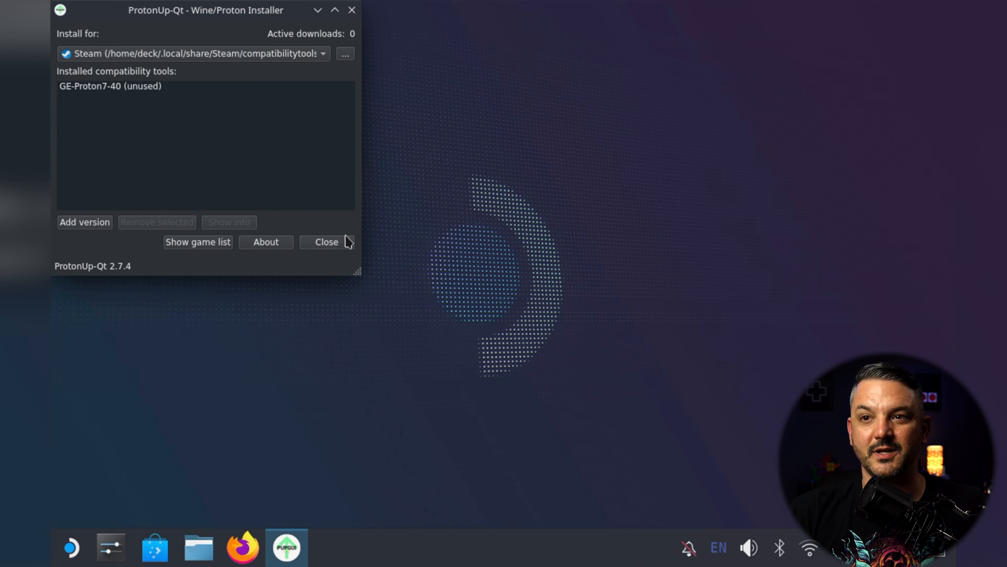
Step: Close ProtonUp-Qt and relaunch Steam from its desktop icon
click(326, 242)
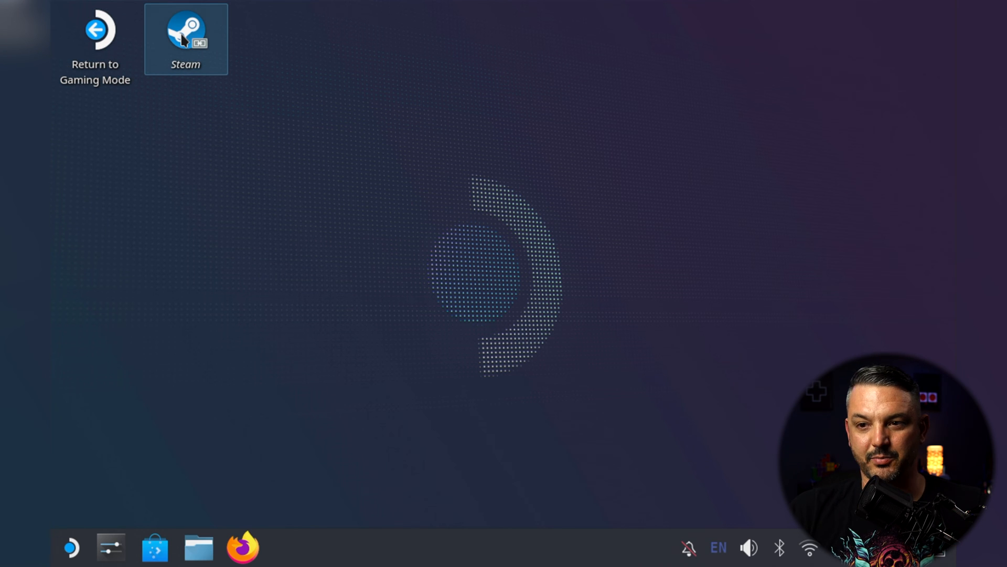
double_click(185, 30)
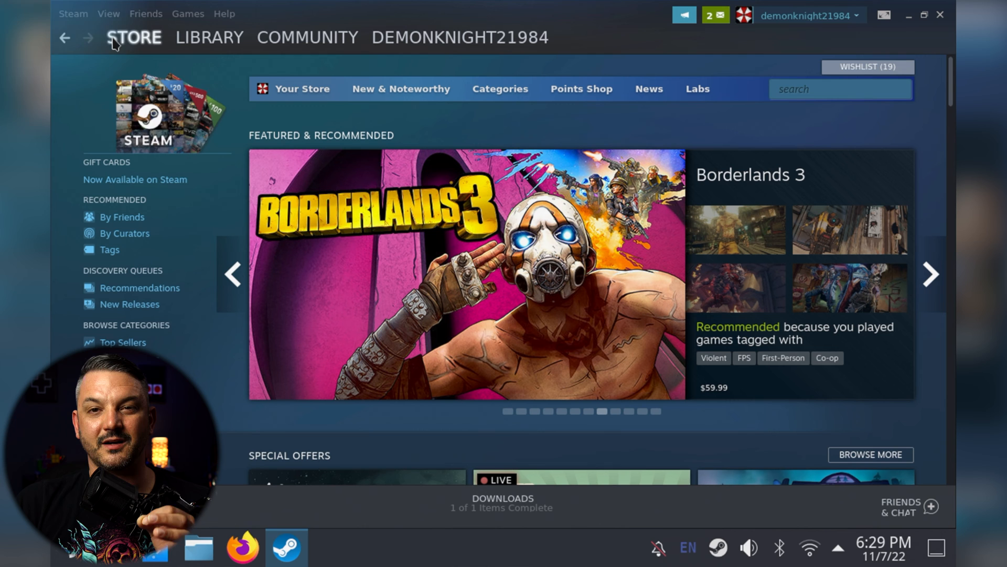
click(72, 14)
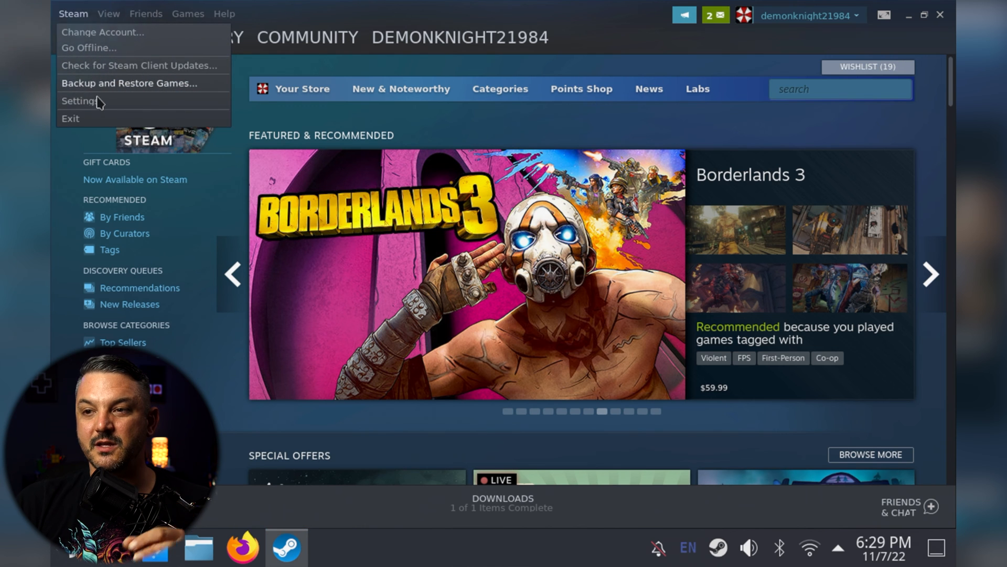
Step: Set Steam Play to run other titles with GE-Proton7-40, then restart Steam
click(80, 100)
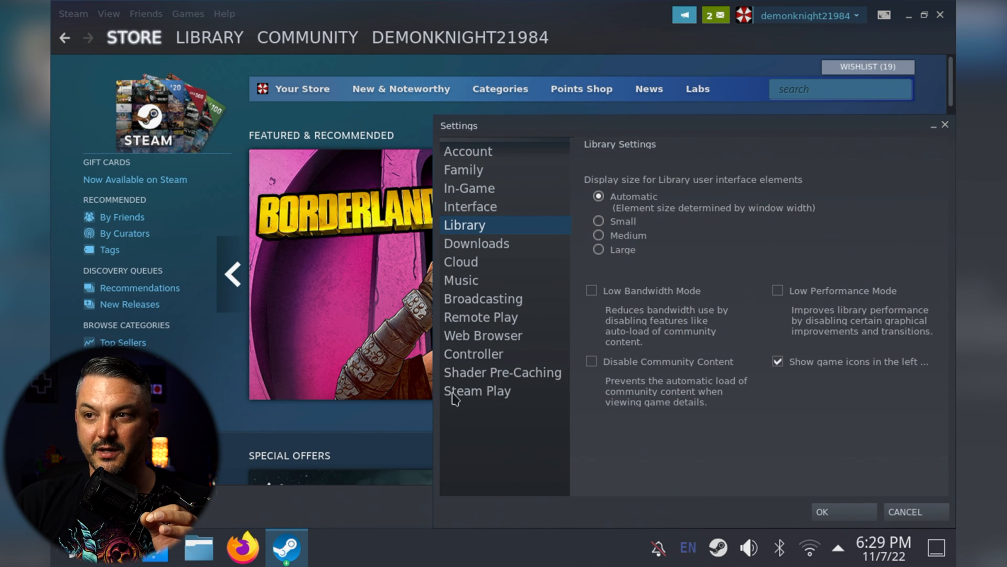
click(478, 390)
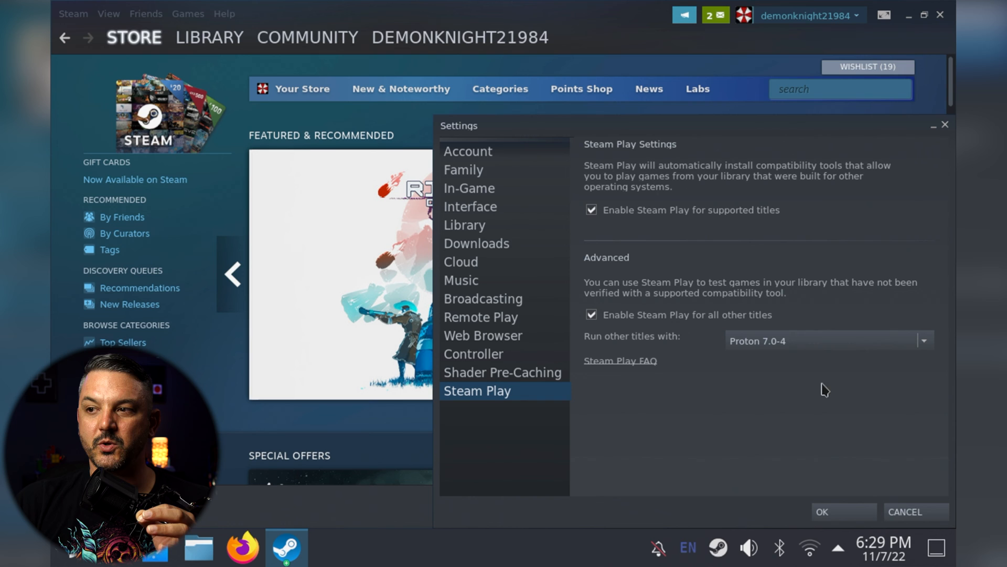
mouse_move(928, 347)
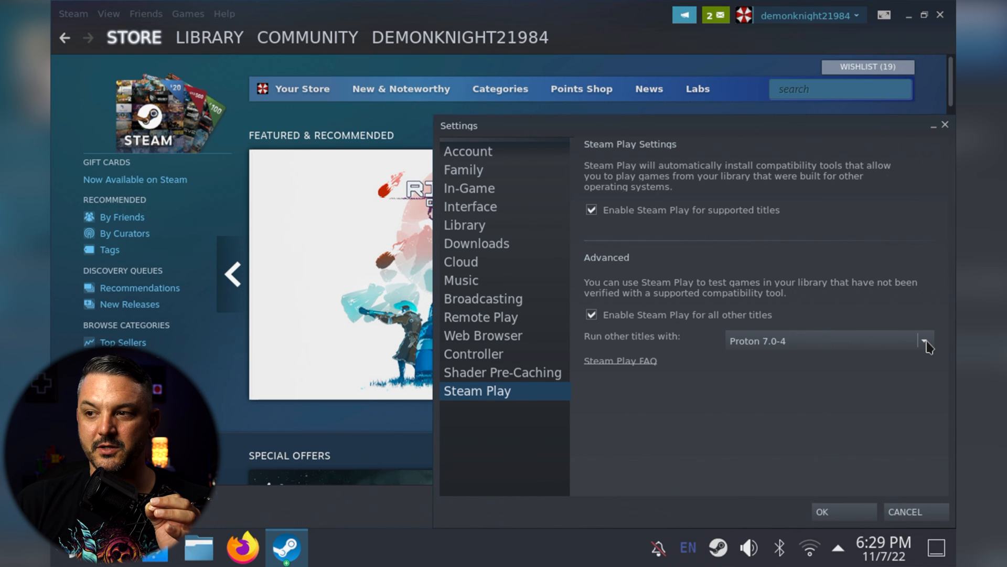
click(924, 340)
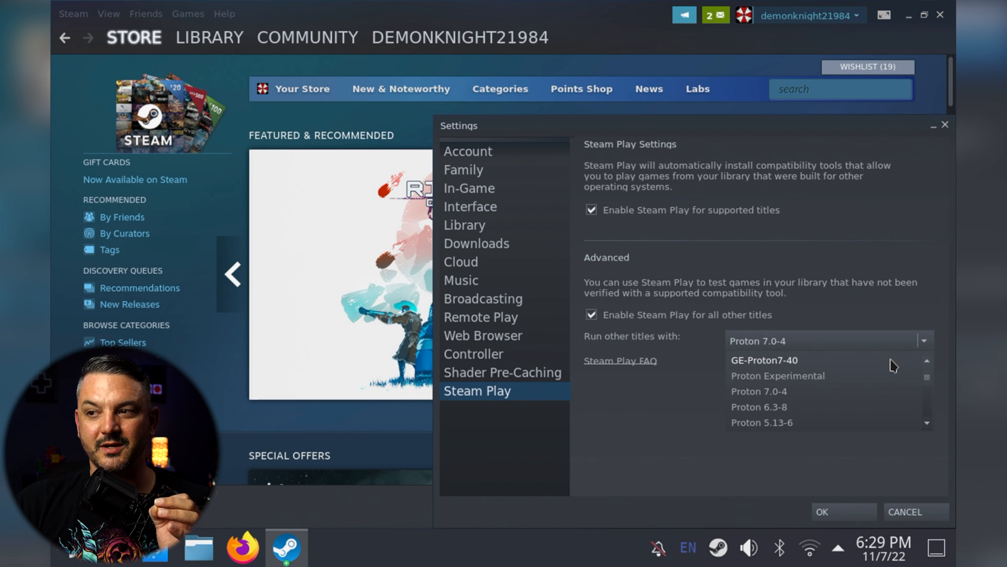
mouse_move(822, 367)
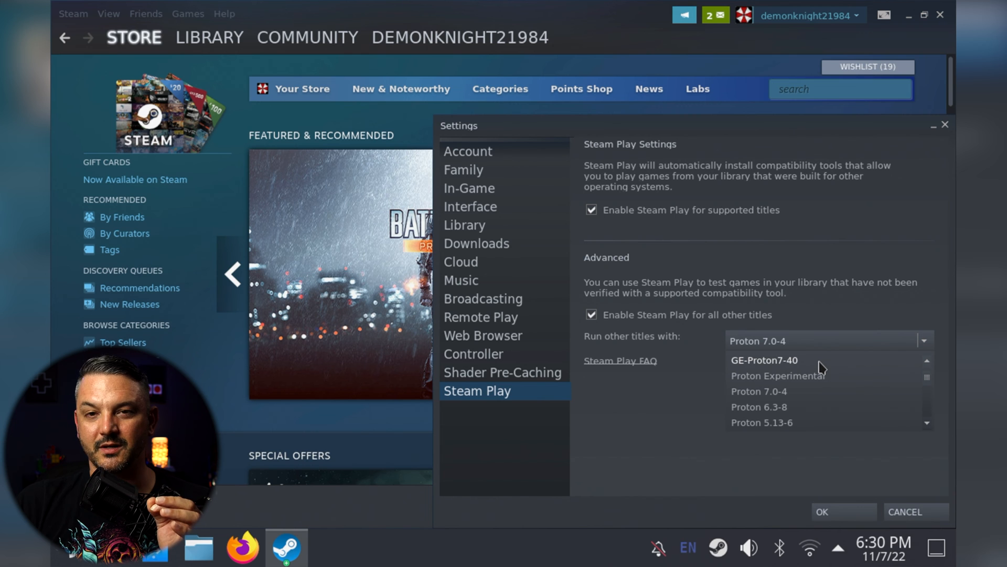
click(765, 360)
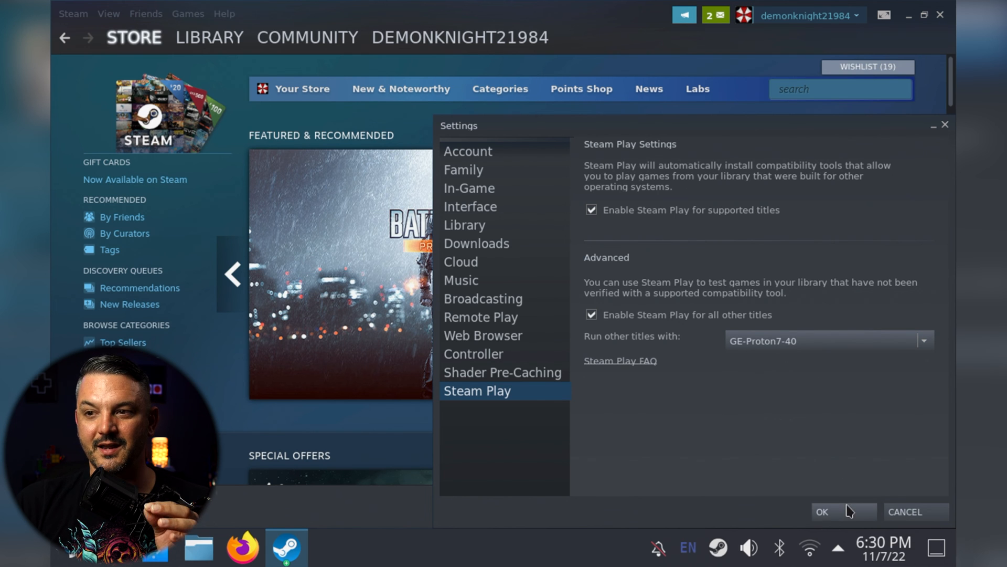
click(822, 511)
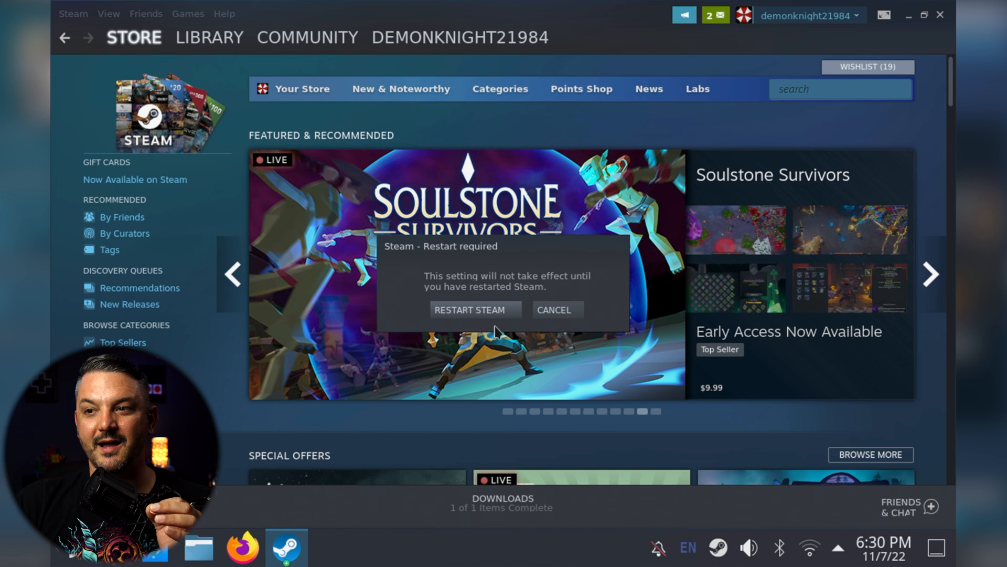
click(469, 315)
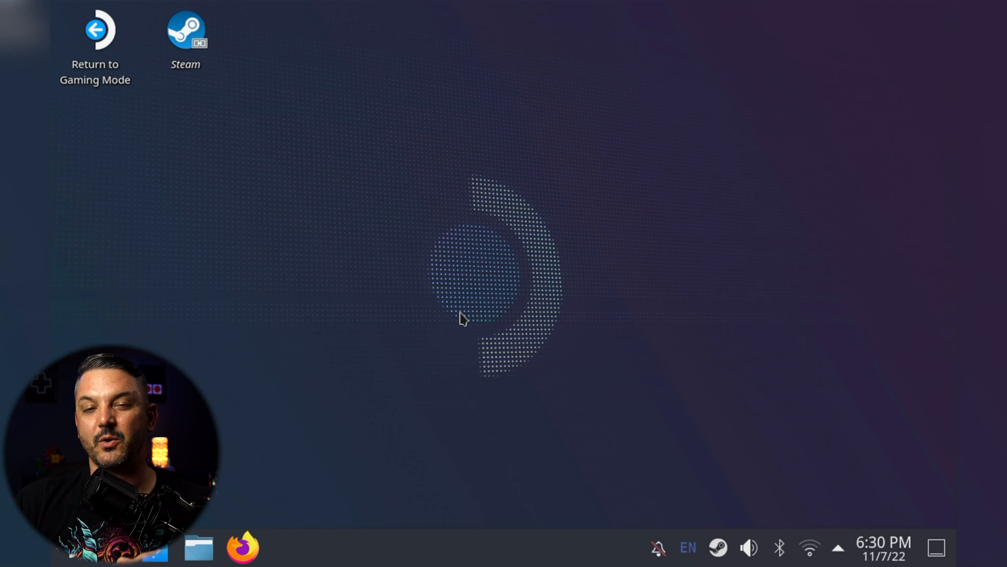